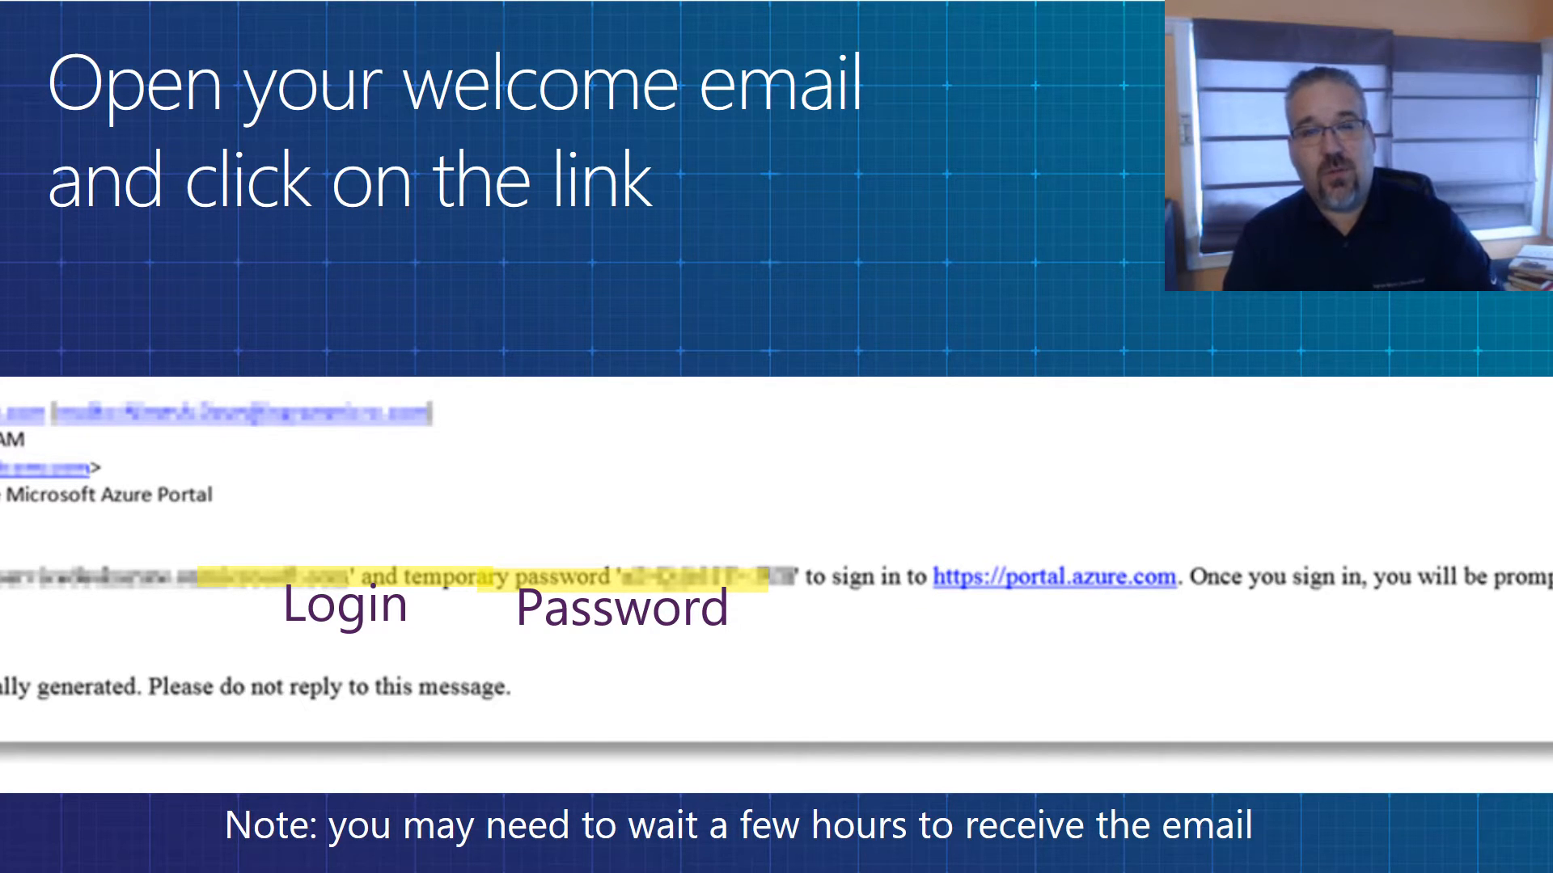
Follow the portal.azure.com link from the welcome email, landing on the Bing start page.
{"action": "left_click", "coordinate": [1051, 575]}
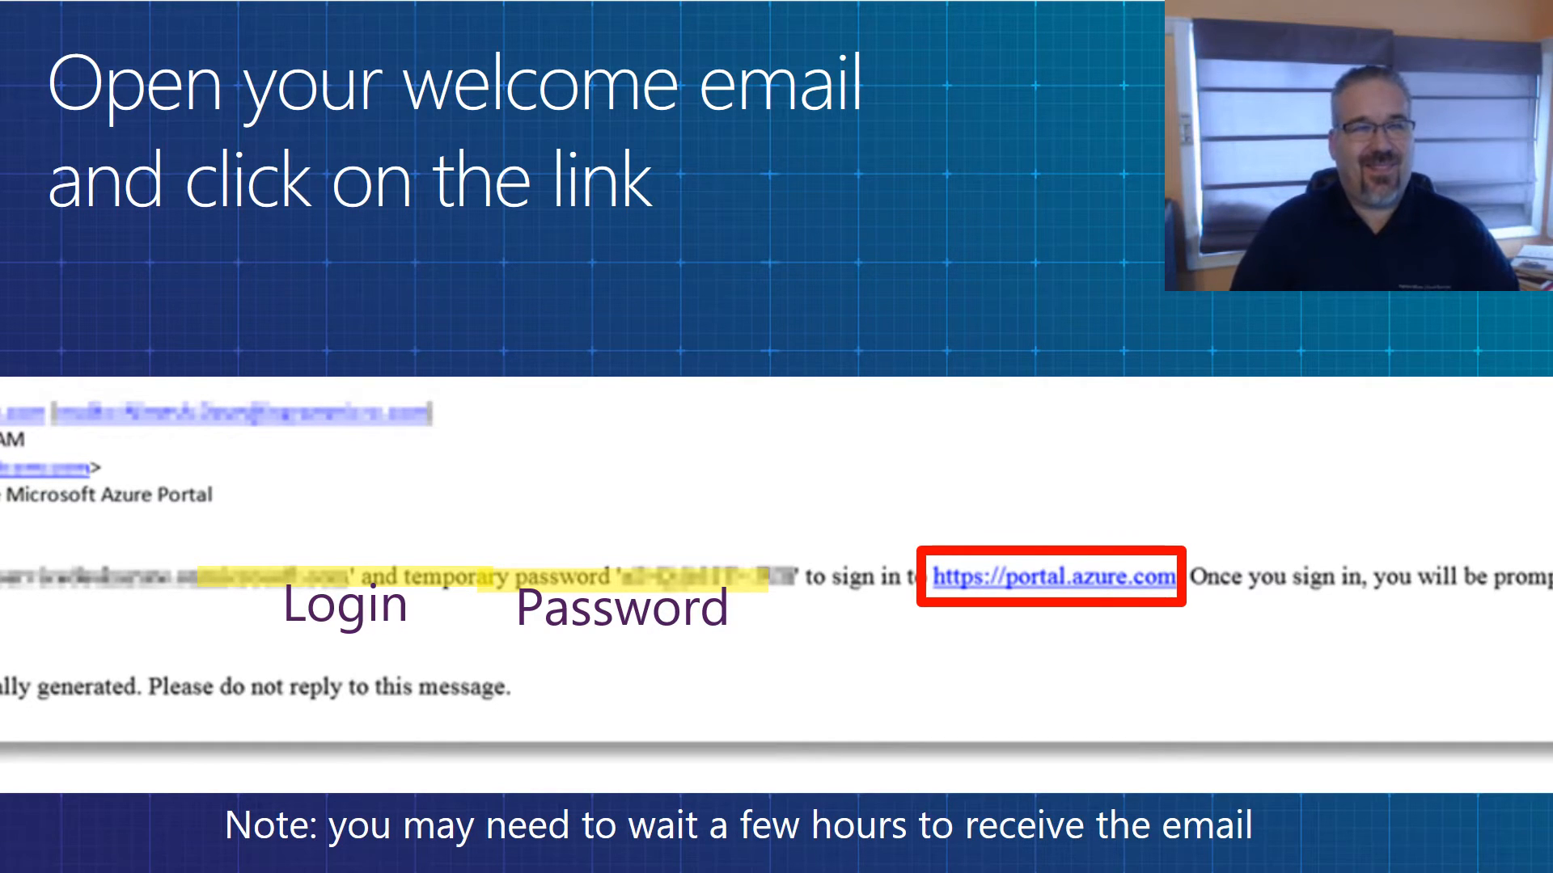
{"action": "left_click", "coordinate": [1048, 576]}
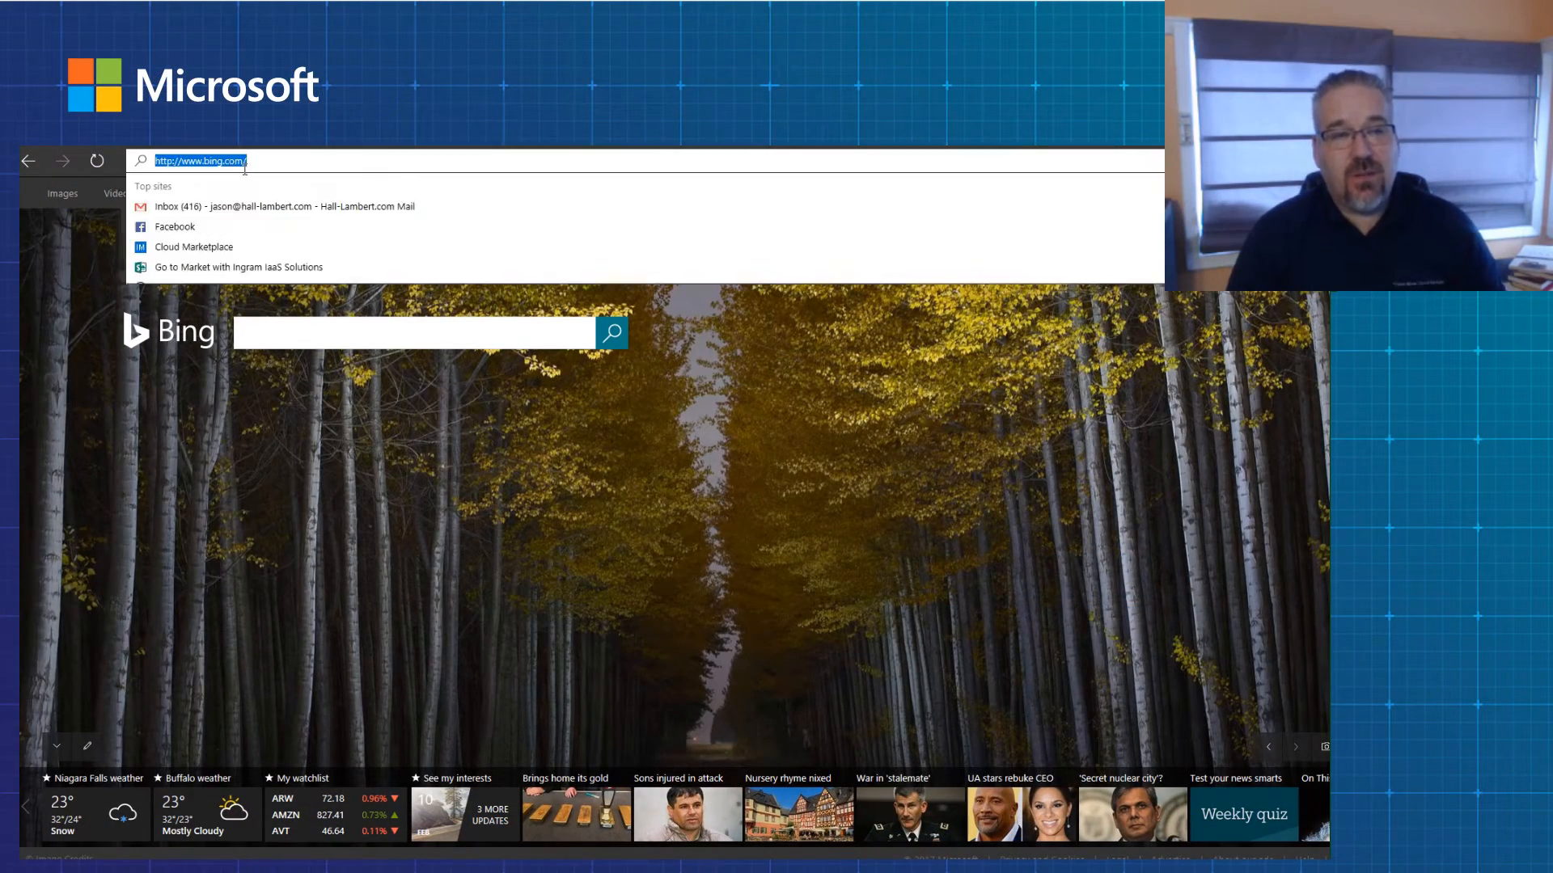
Go to portal.azure.com and sign in with the work account email and temporary password.
{"action": "type", "text": "portaql"}
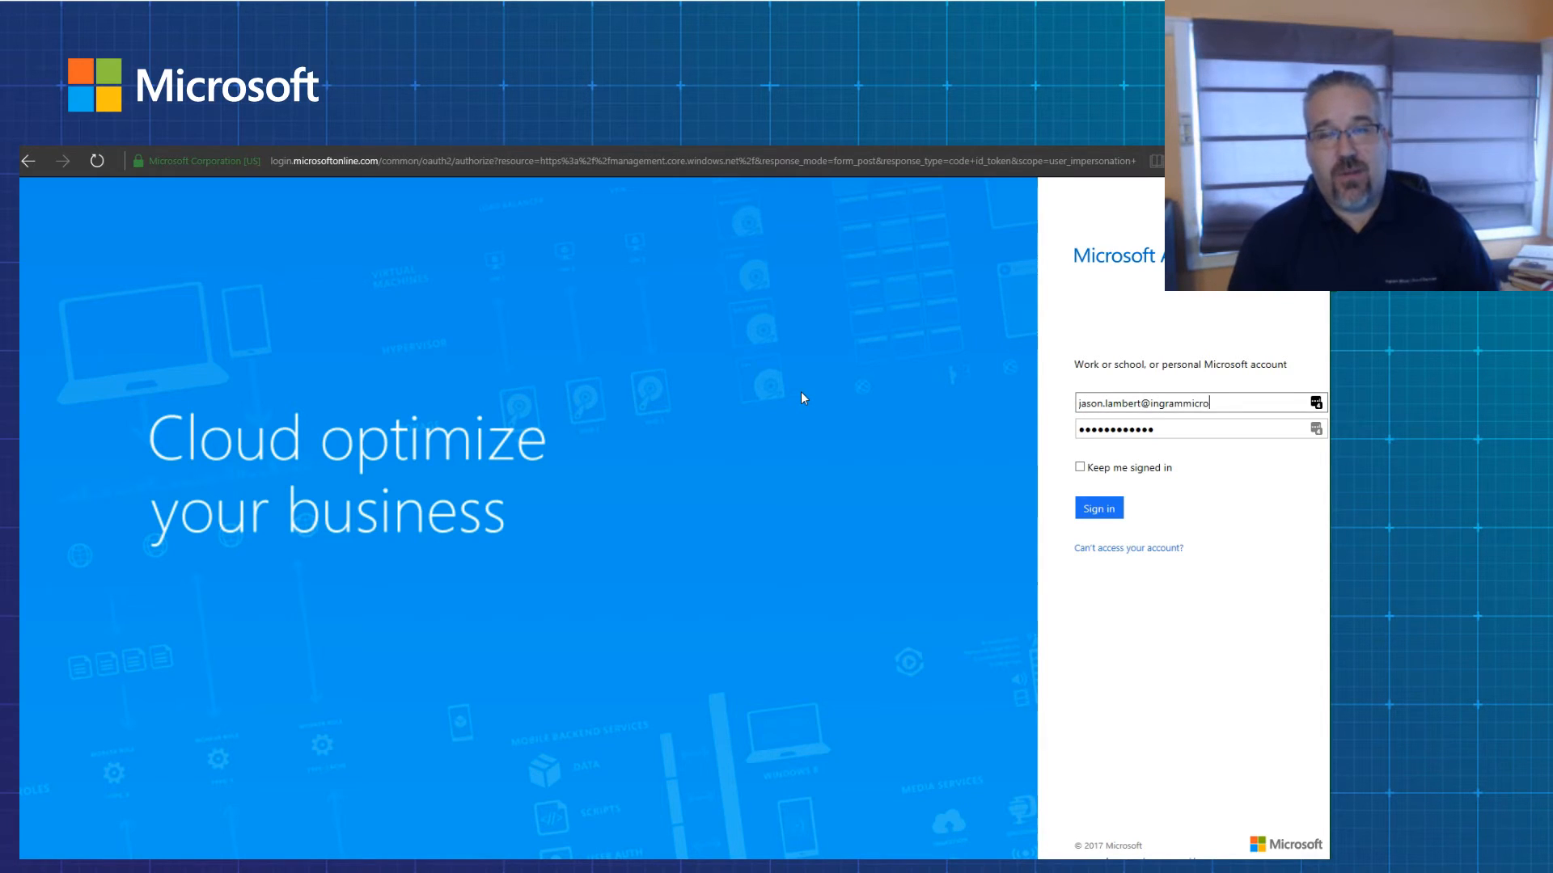
{"action": "left_click", "coordinate": [1097, 507]}
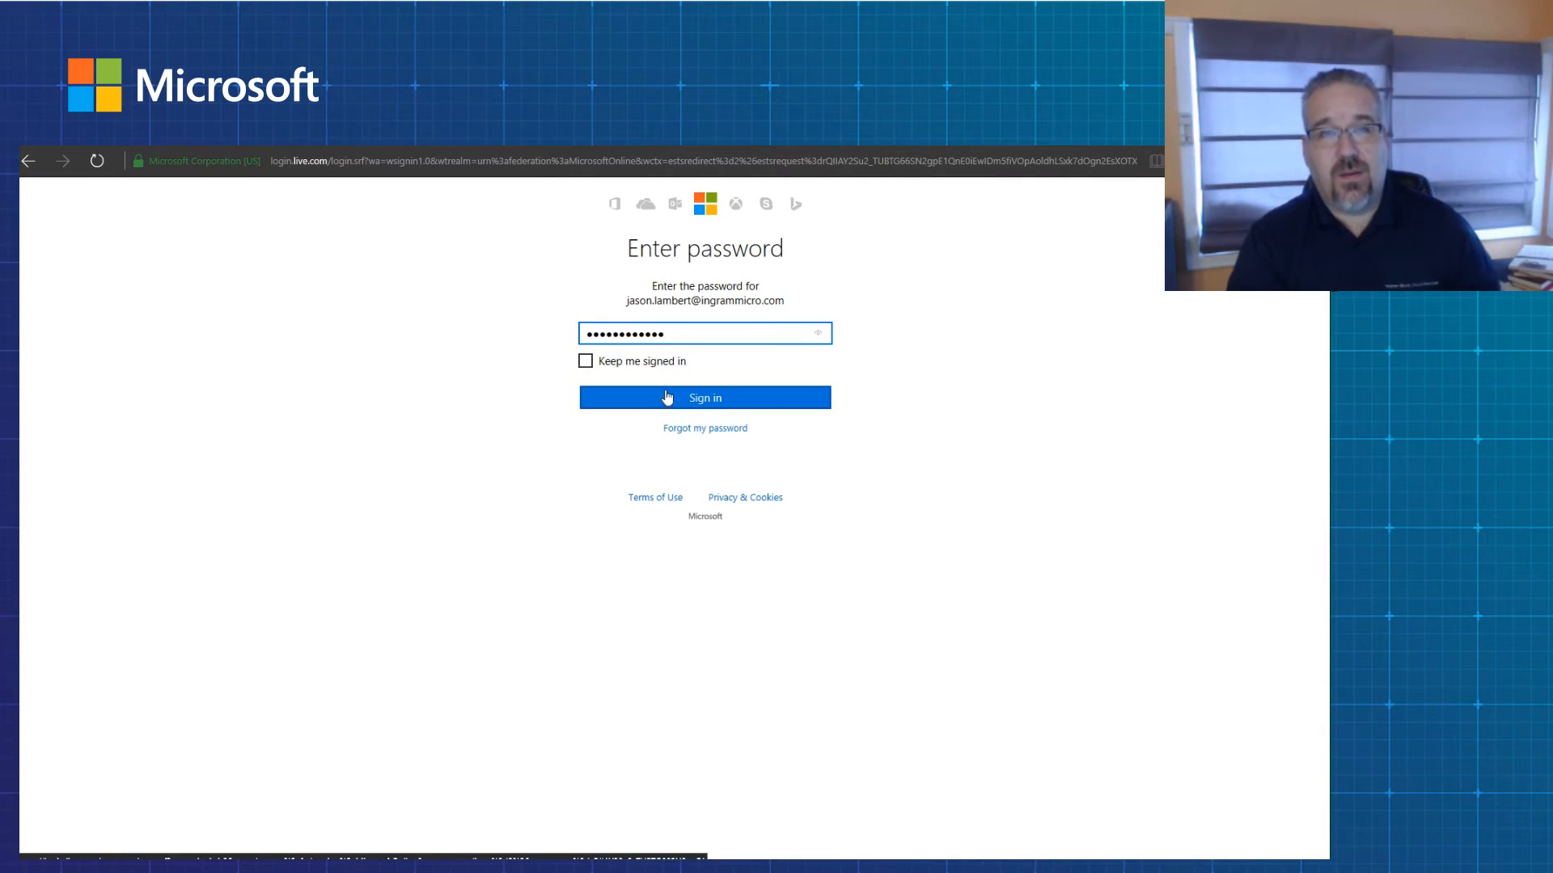
{"action": "left_click", "coordinate": [704, 398]}
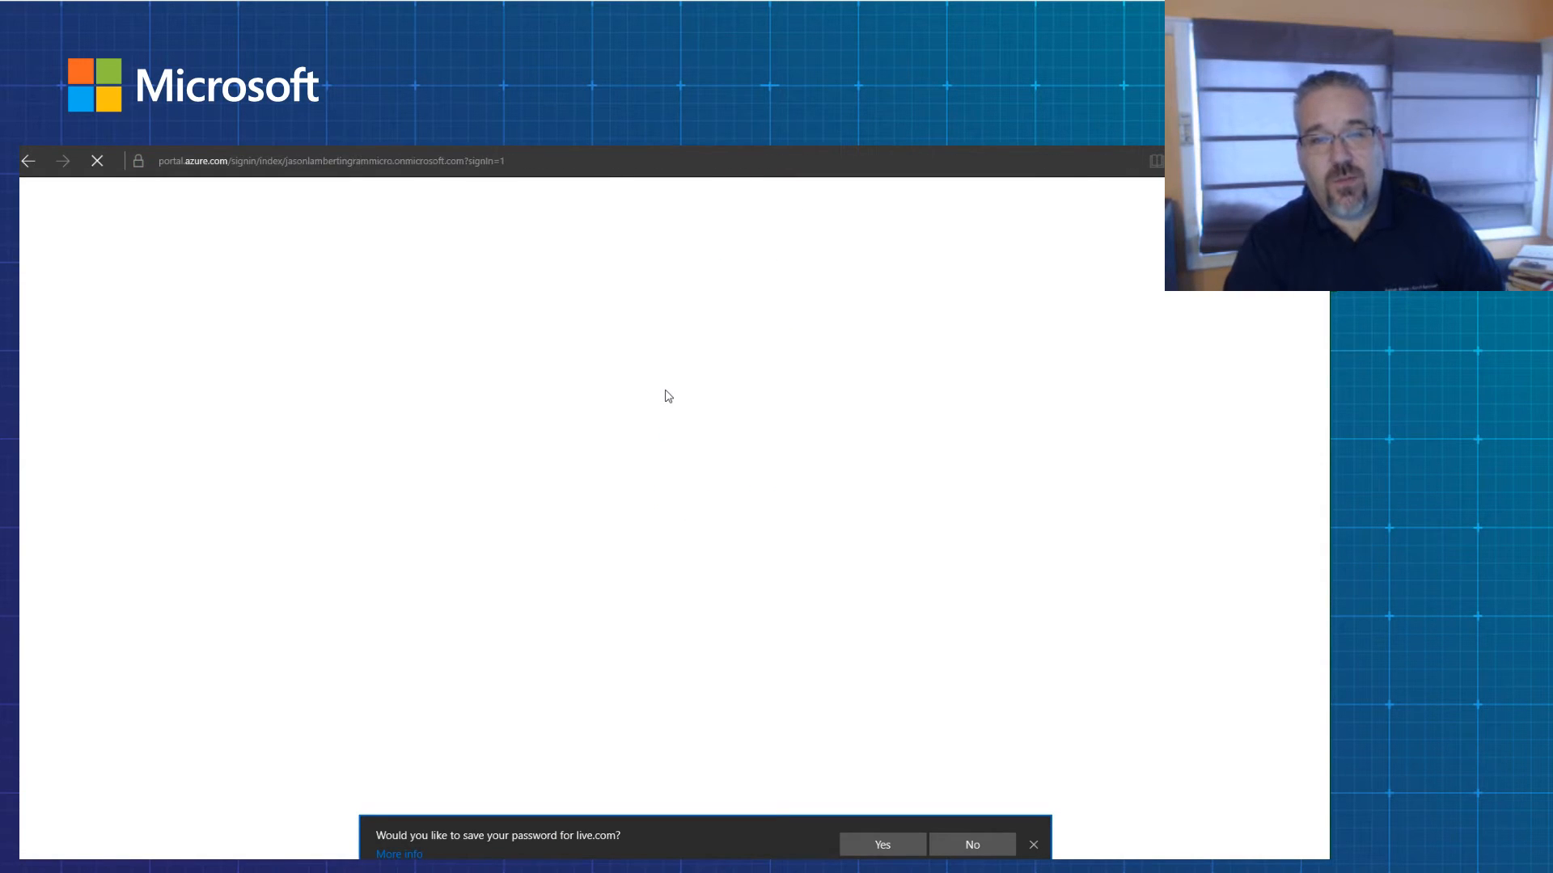
Decline saving the password and let the Azure dashboard load.
{"action": "left_click", "coordinate": [972, 844]}
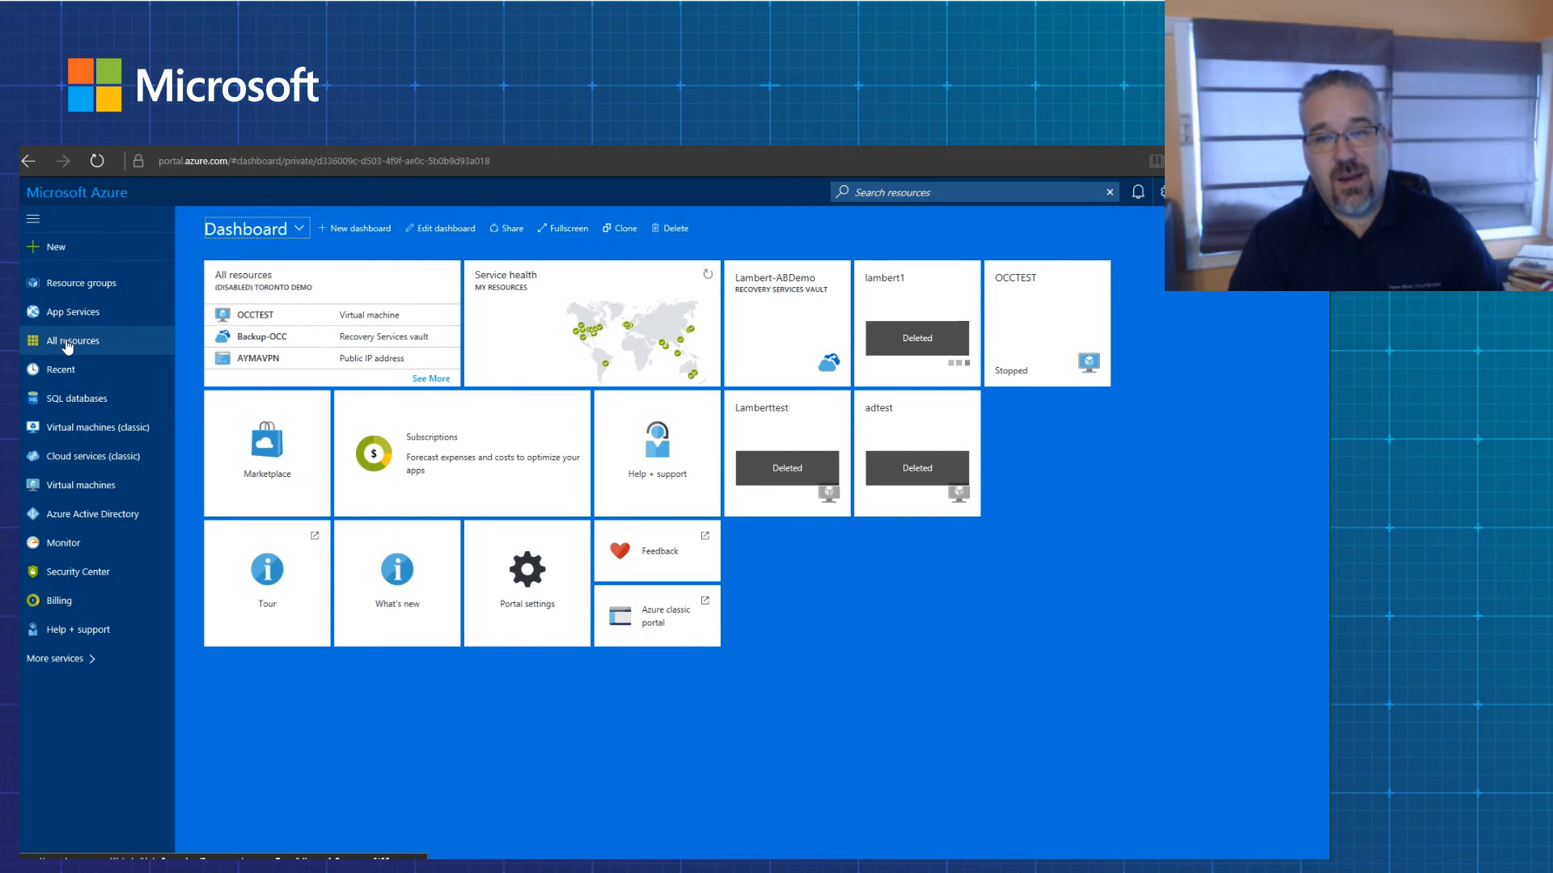
Review All resources, then show the New marketplace's featured Storage offerings such as Storage account.
{"action": "left_click", "coordinate": [71, 341]}
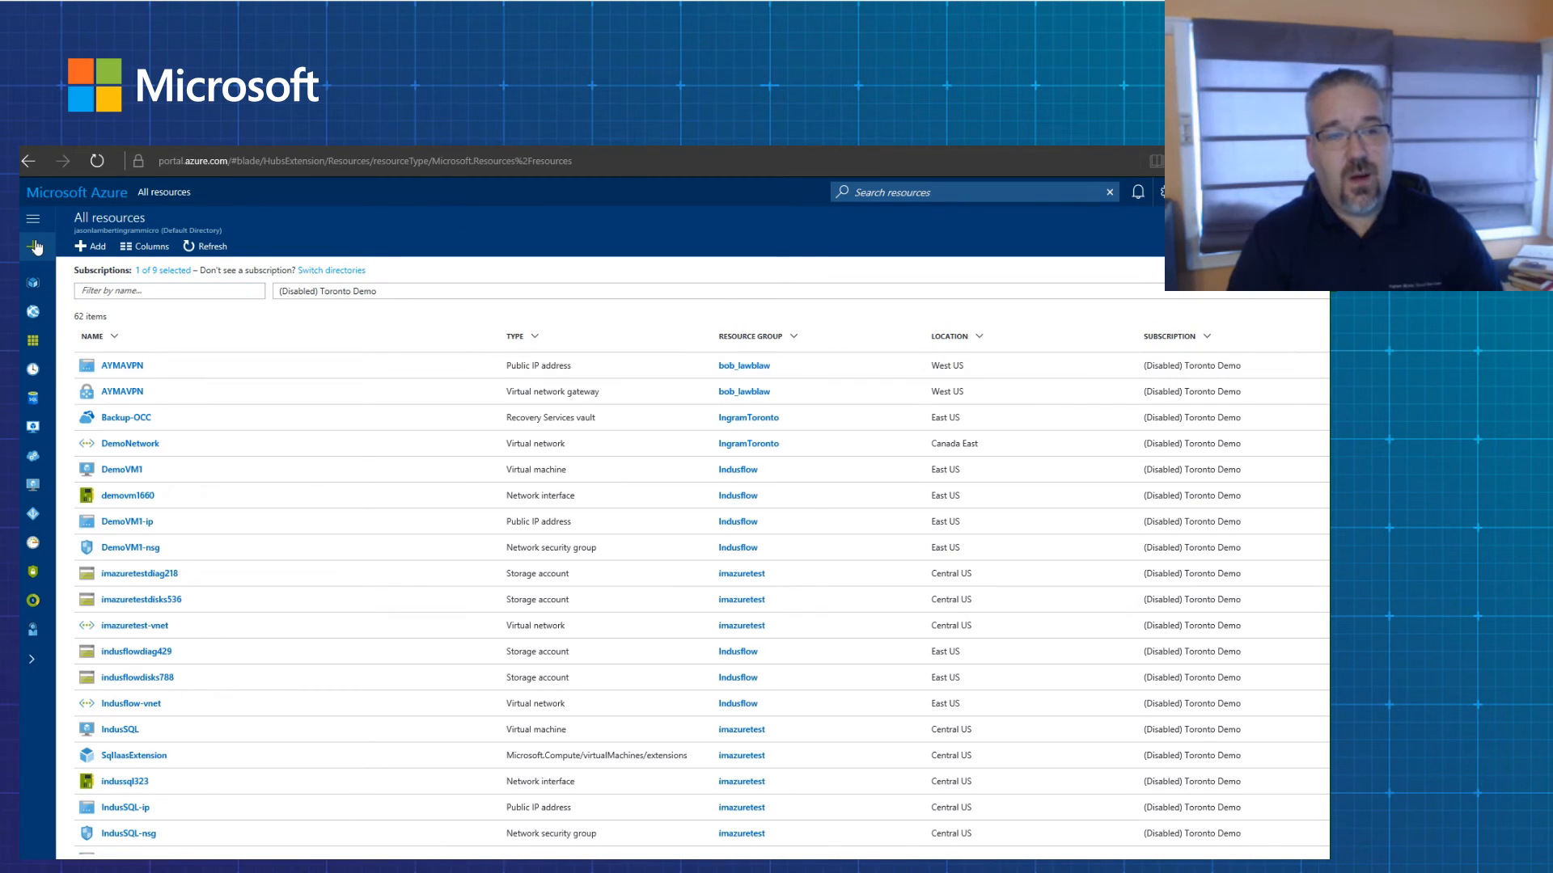
{"action": "left_click", "coordinate": [34, 246]}
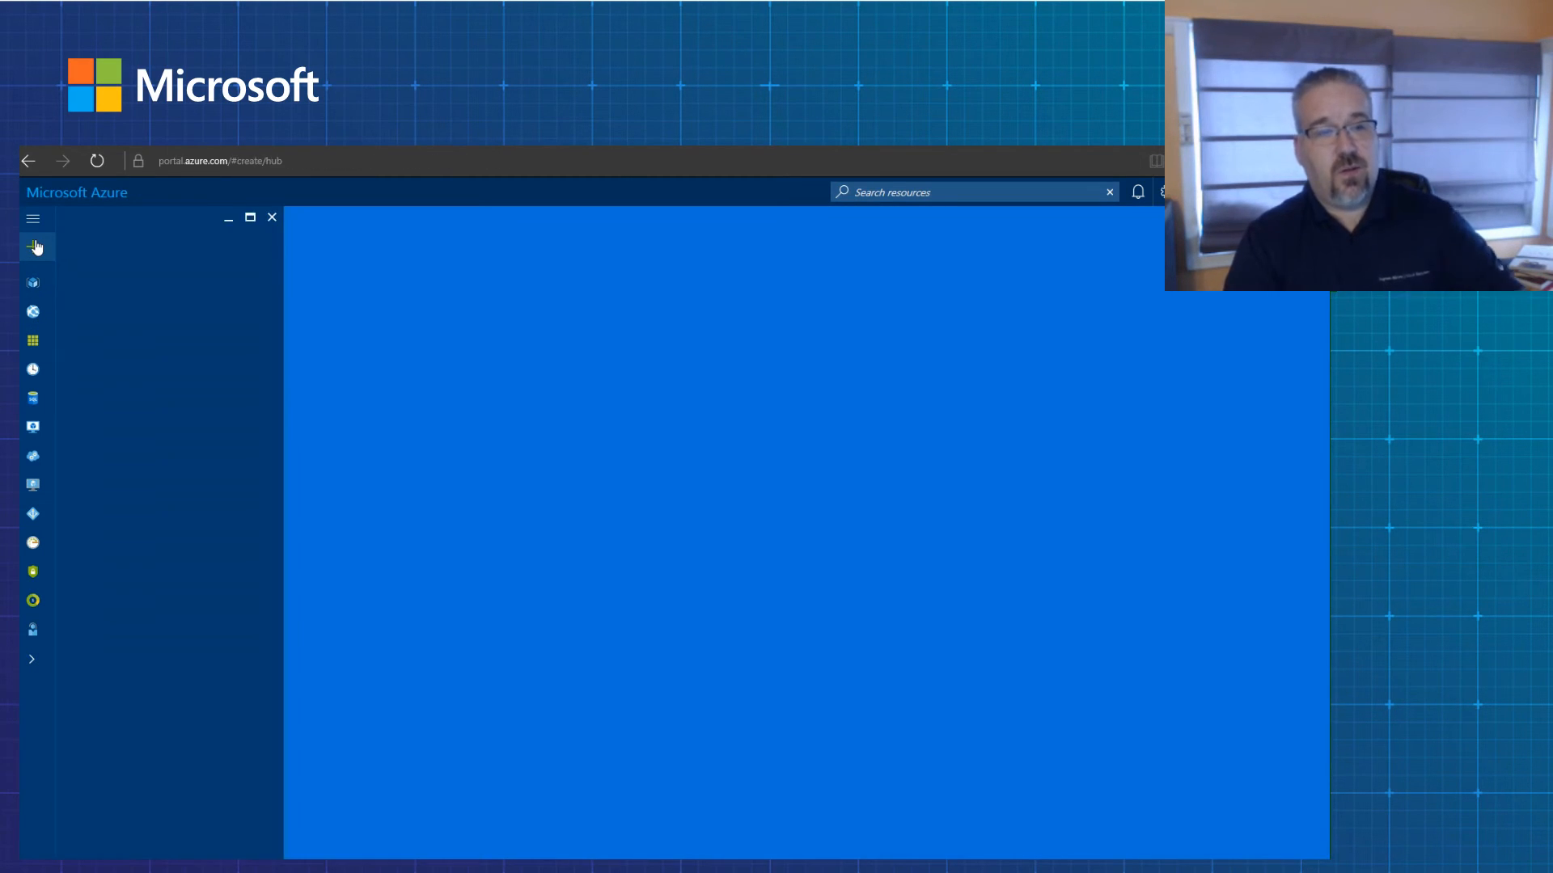
{"action": "left_click", "coordinate": [32, 246]}
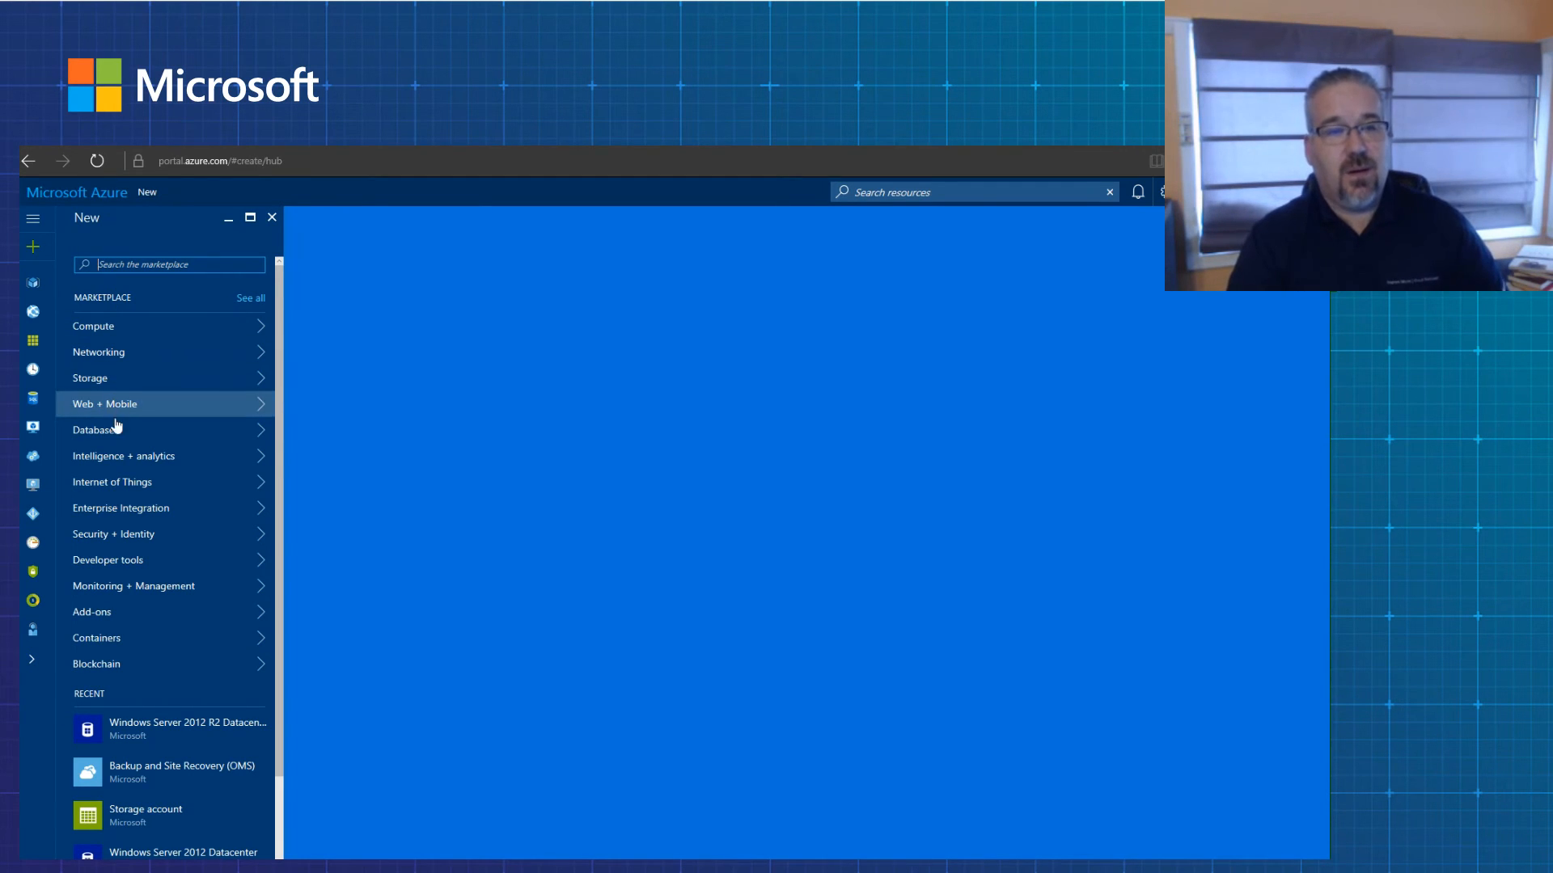
{"action": "mouse_move", "coordinate": [124, 534]}
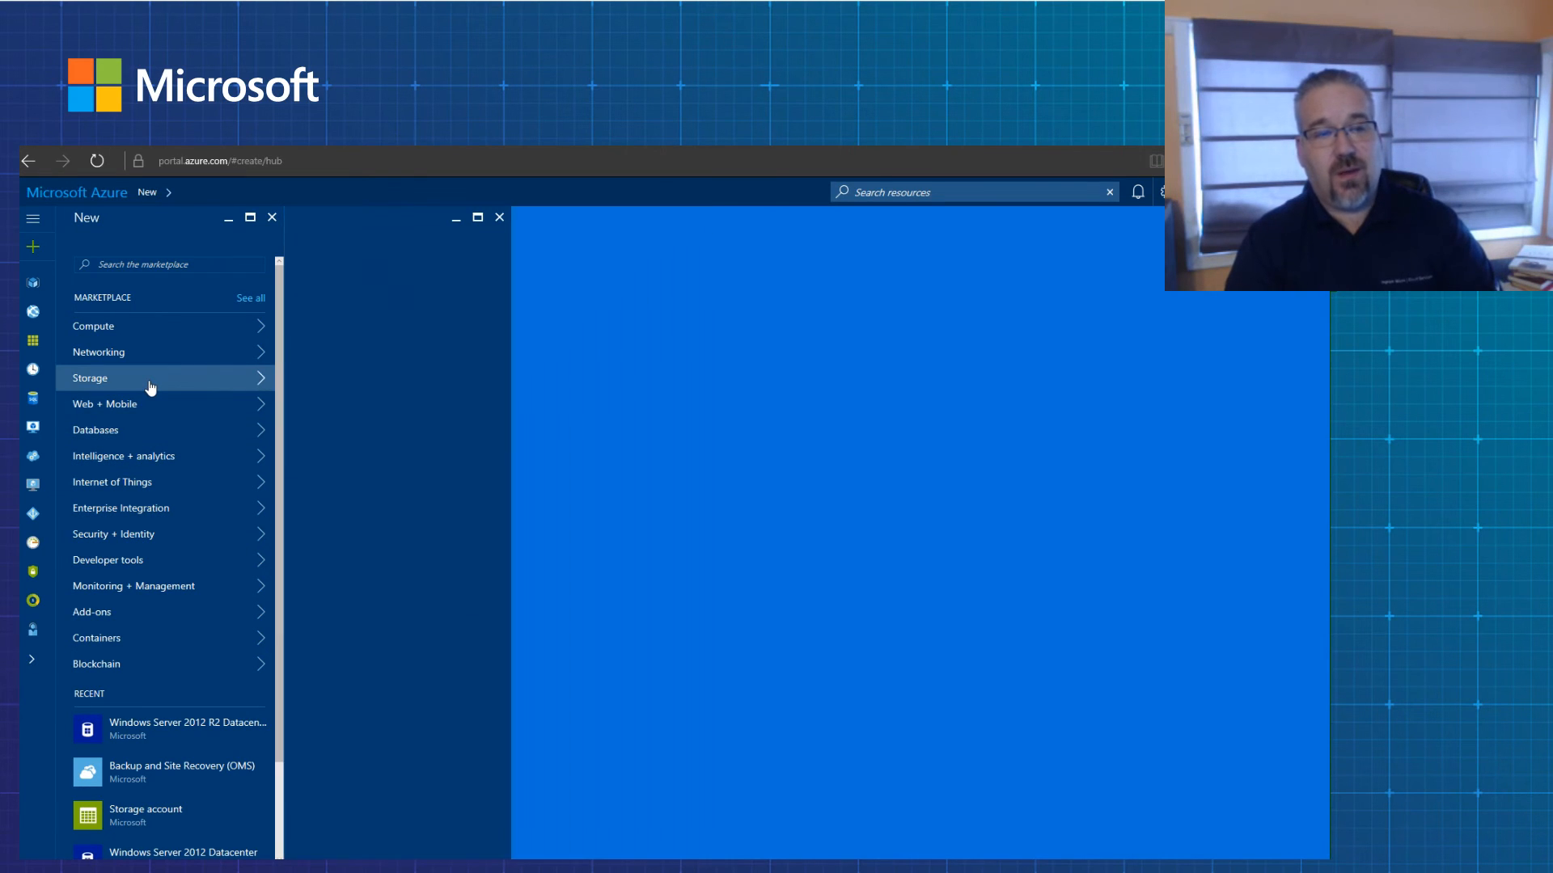
{"action": "left_click", "coordinate": [91, 376]}
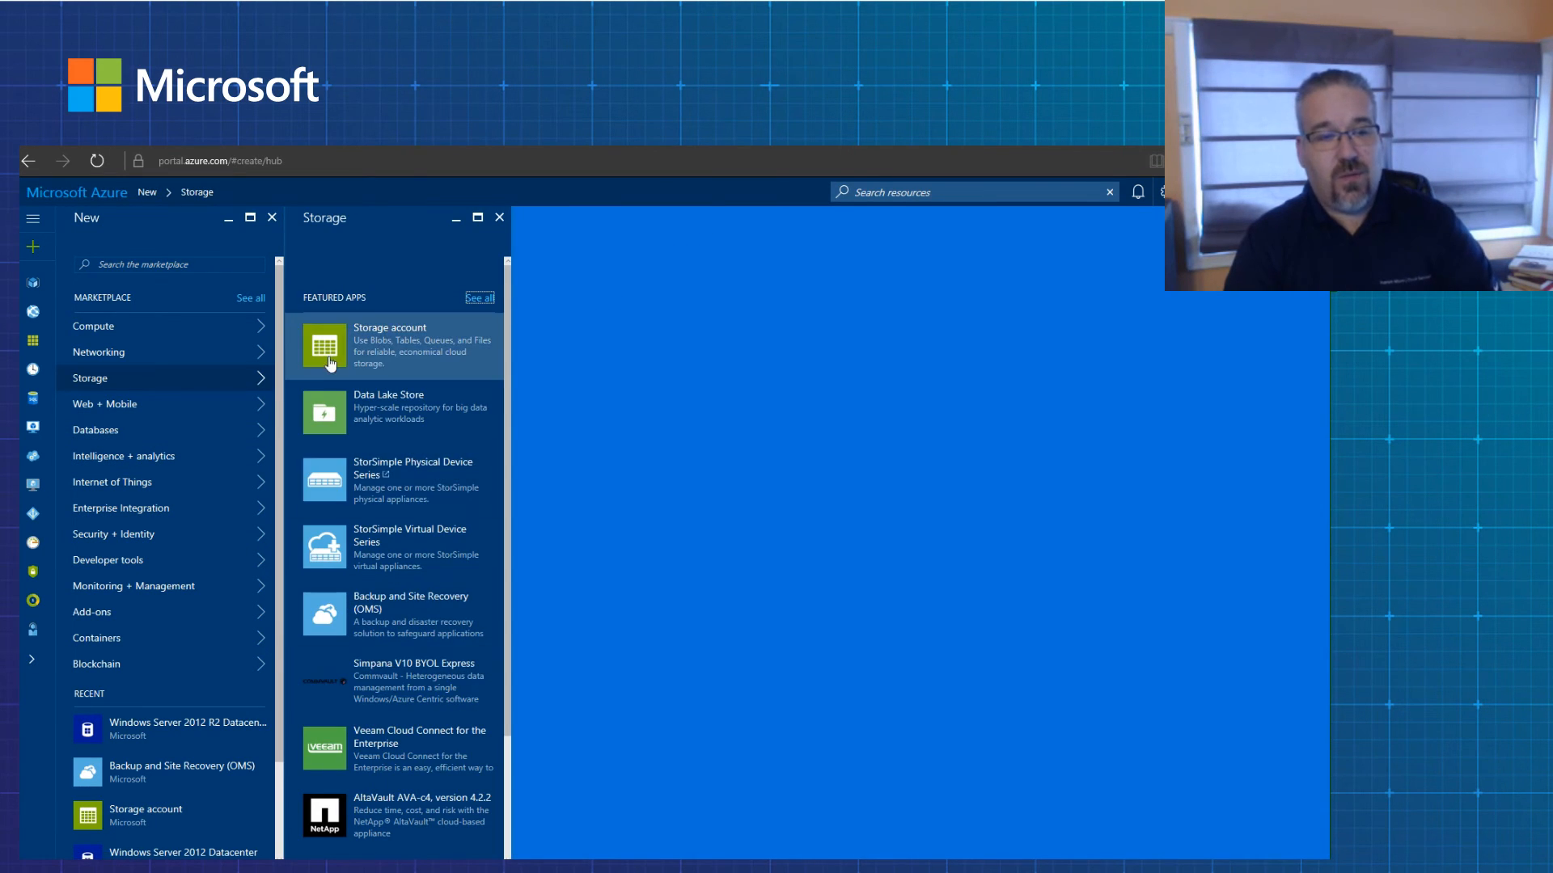